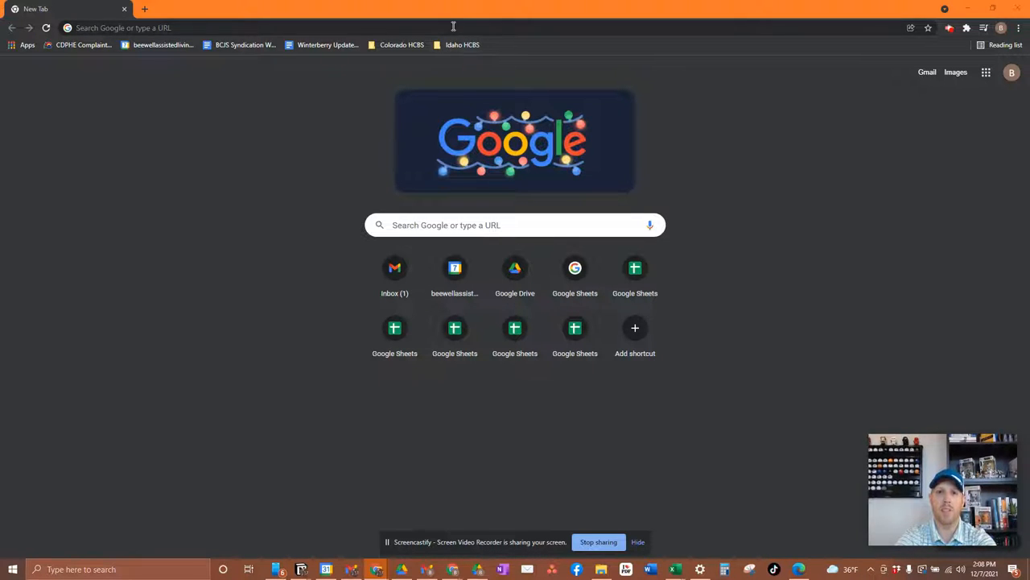
# Go to notion.so in a new Chrome tab.
pyautogui.write('notion.so')
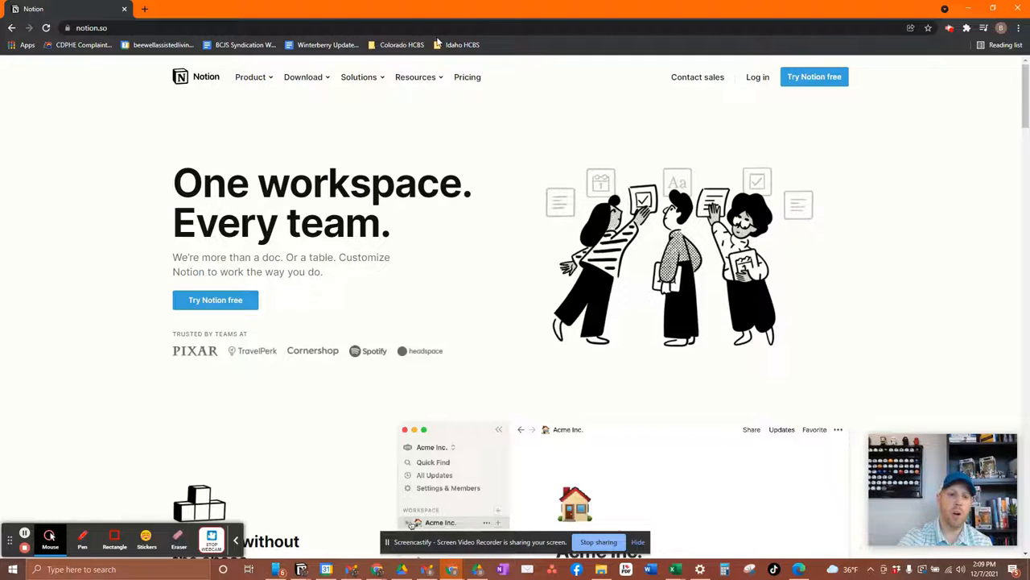
pyautogui.scroll(-3)
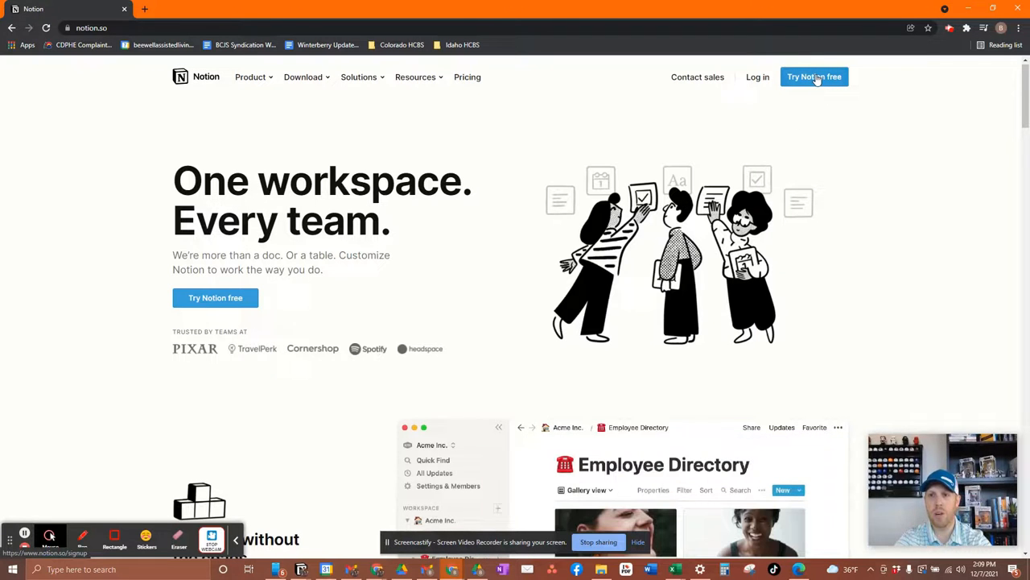
pyautogui.click(814, 76)
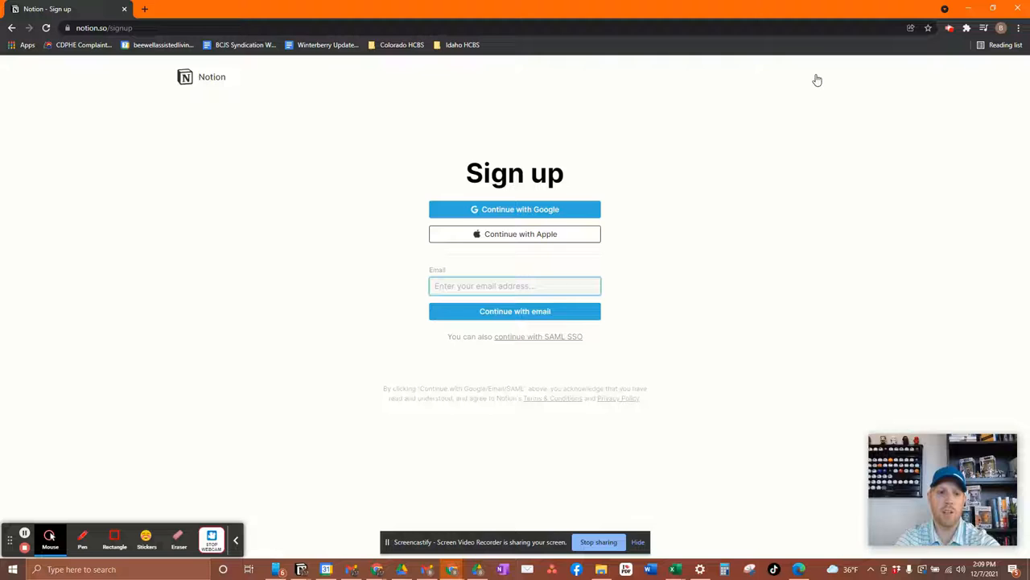
pyautogui.click(514, 286)
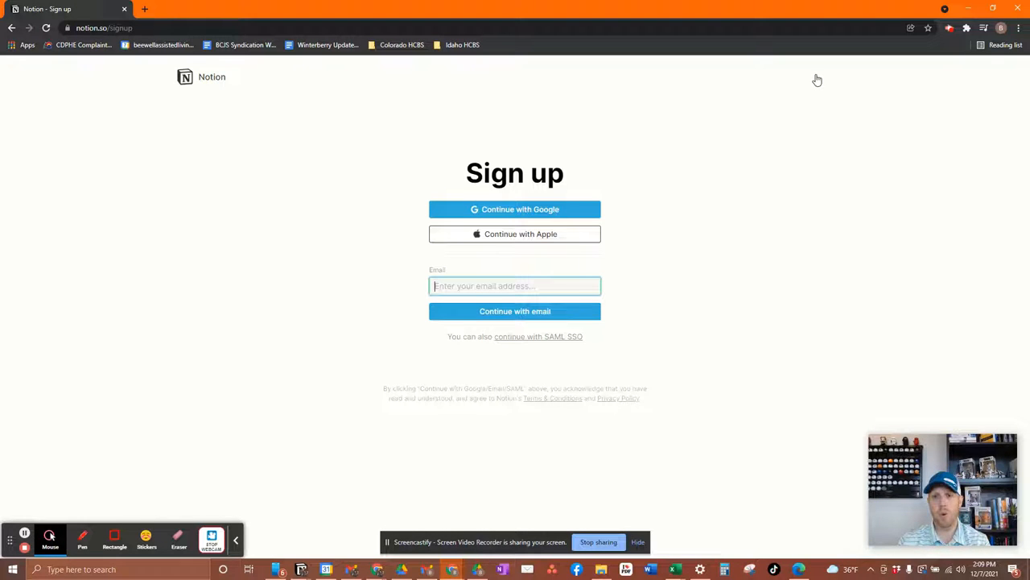
pyautogui.moveTo(530, 217)
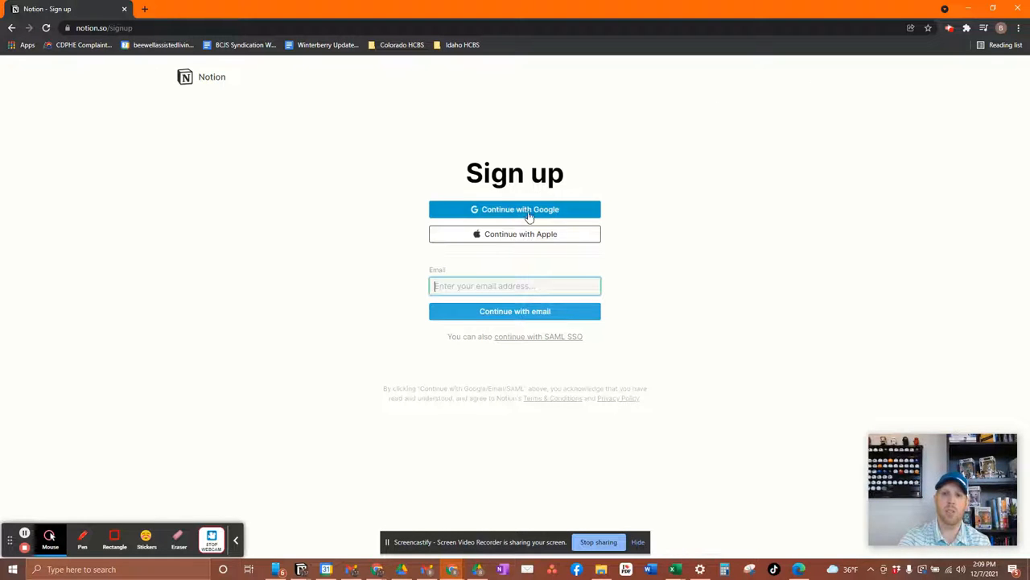
pyautogui.moveTo(521, 237)
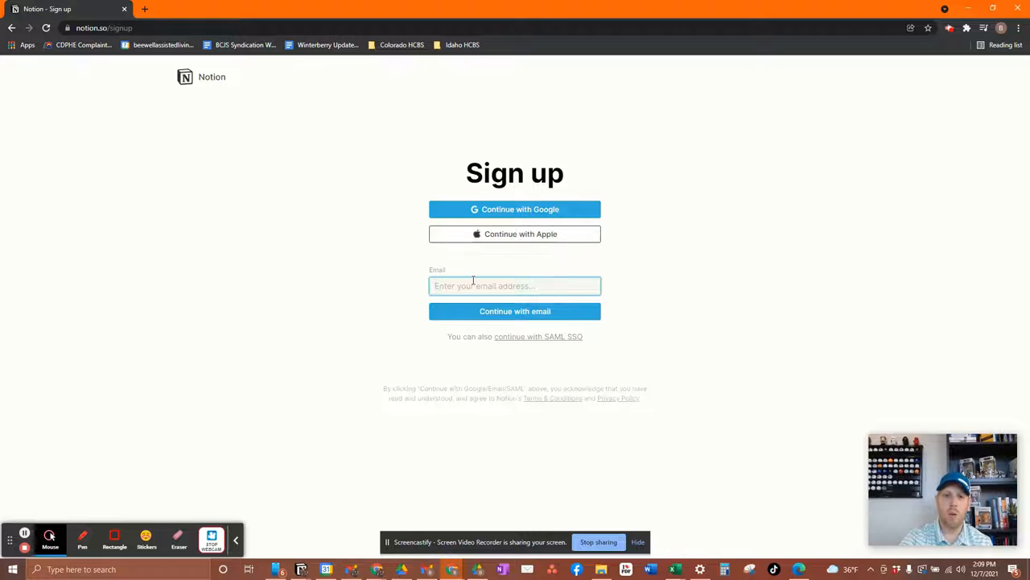
pyautogui.click(515, 285)
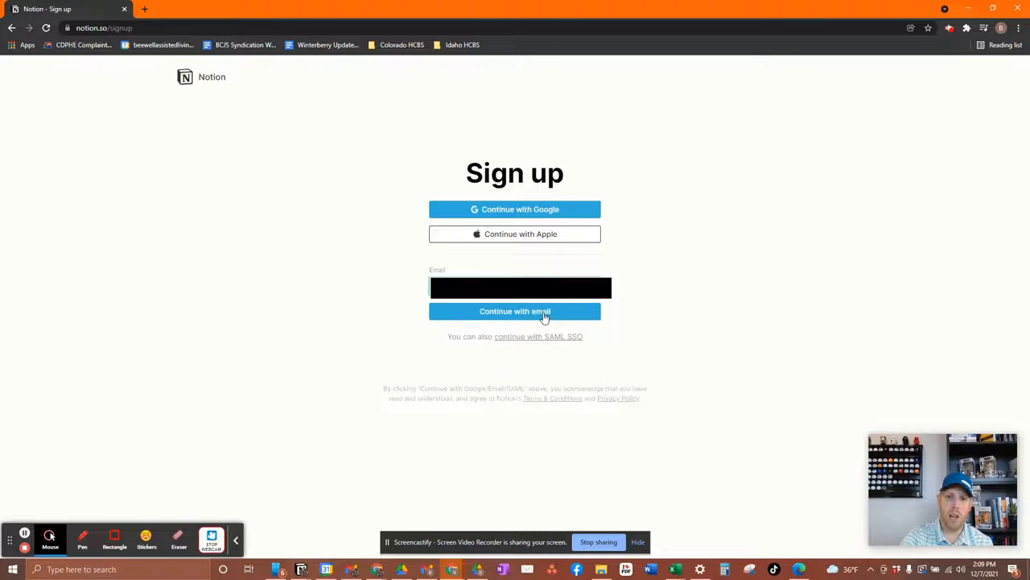
pyautogui.click(515, 312)
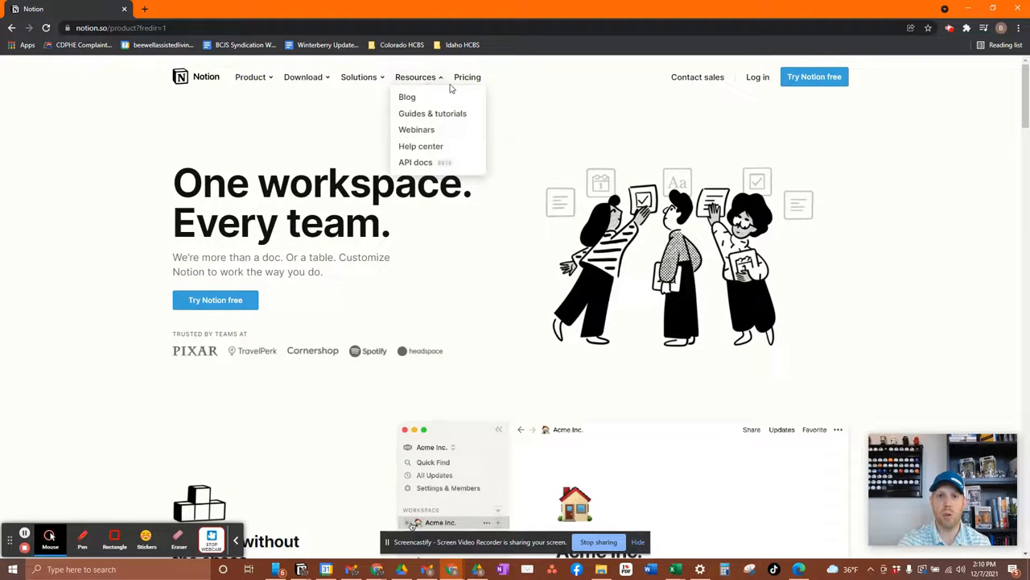
# Open Pricing and scroll to the Personal, Personal Pro, Team and Enterprise plan cards.
pyautogui.click(467, 76)
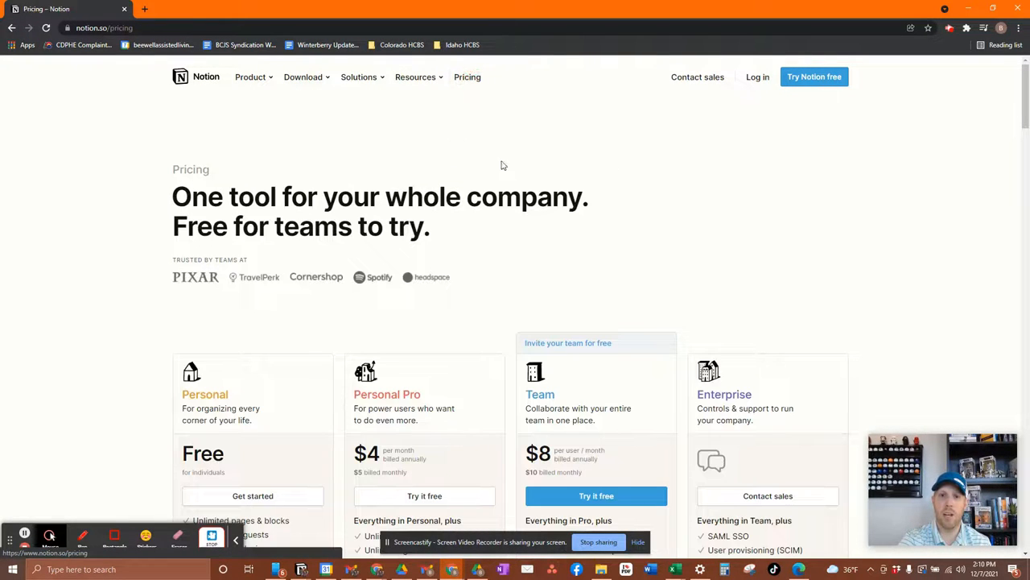
pyautogui.scroll(-3)
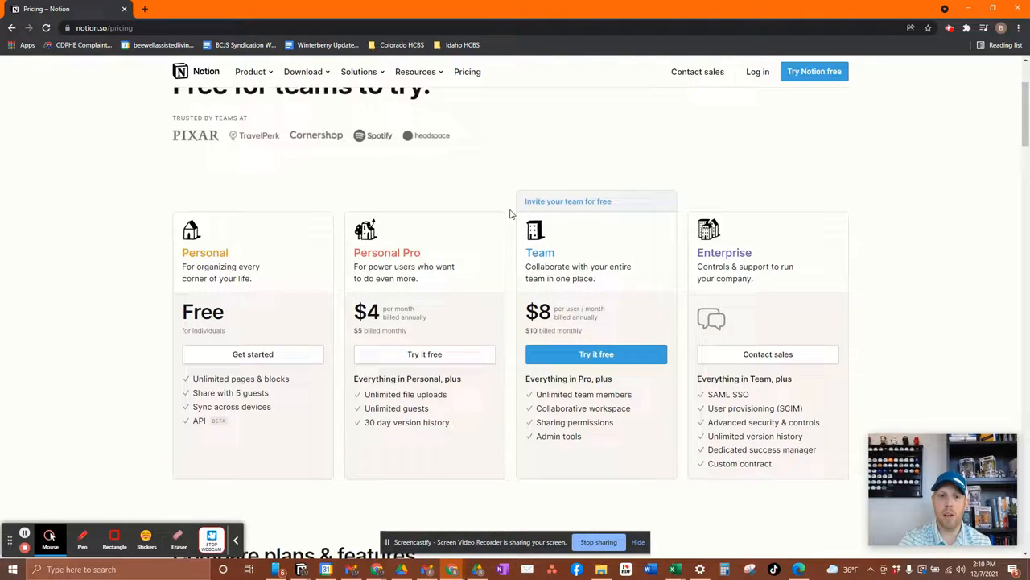
pyautogui.scroll(-3)
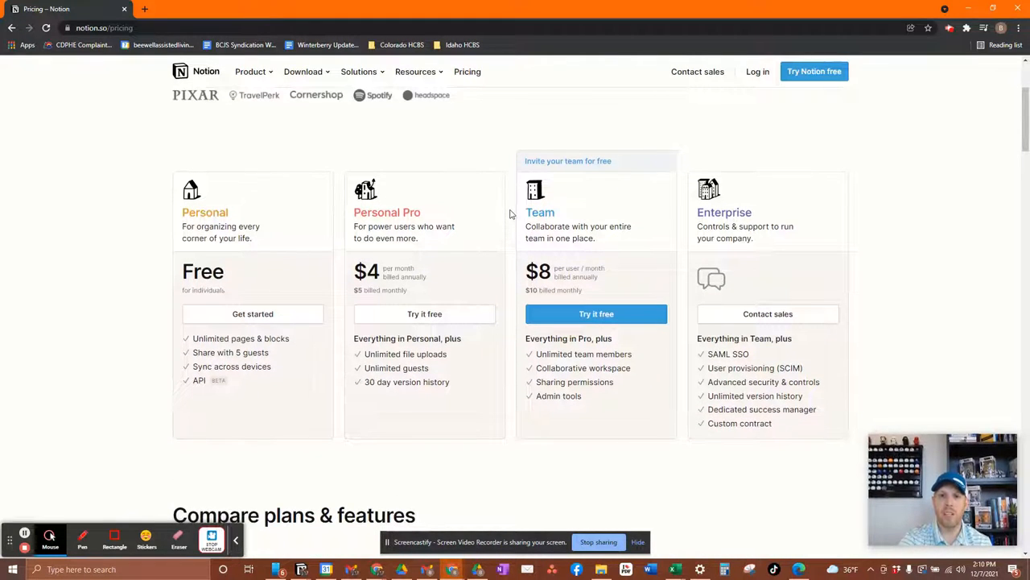
pyautogui.scroll(-3)
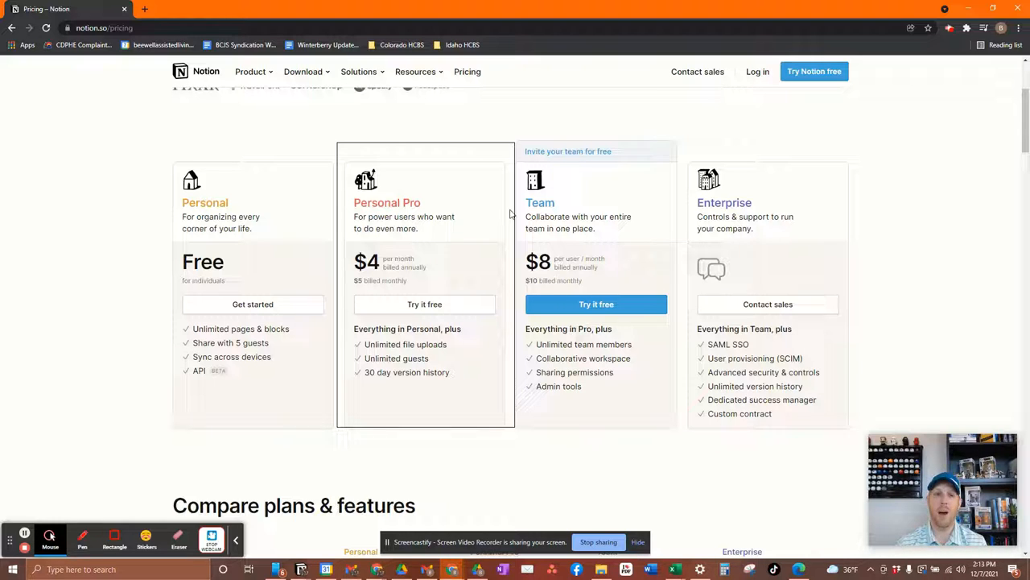
pyautogui.scroll(-3)
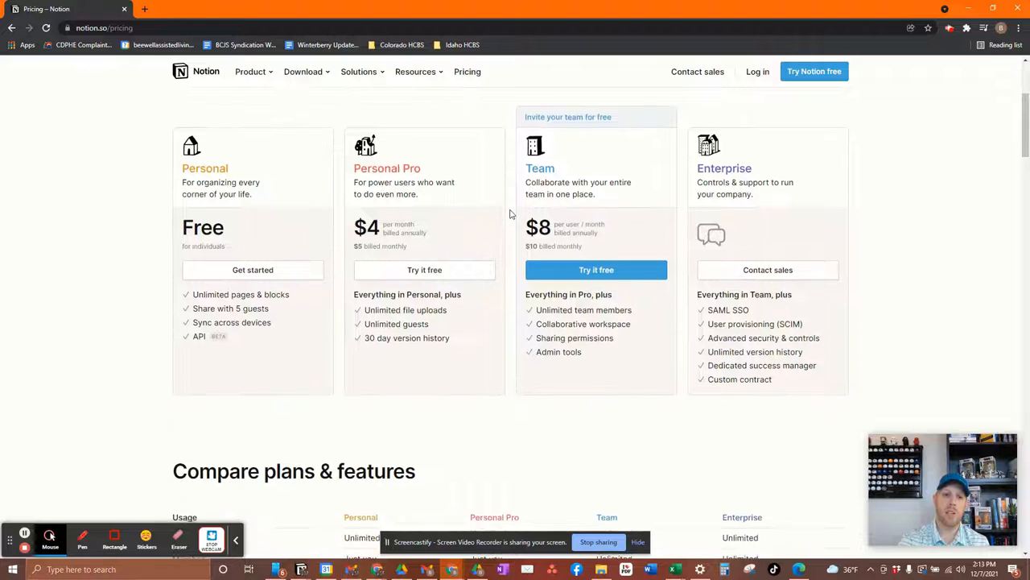
pyautogui.scroll(-3)
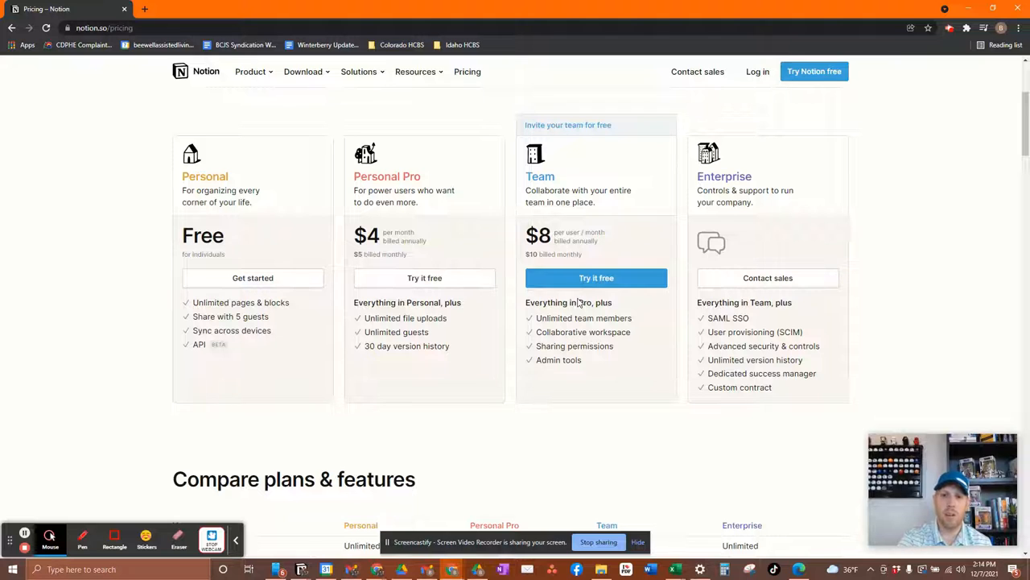
# Scroll the Compare plans & features table to Support, then back to Usage and Collaboration.
pyautogui.scroll(-3)
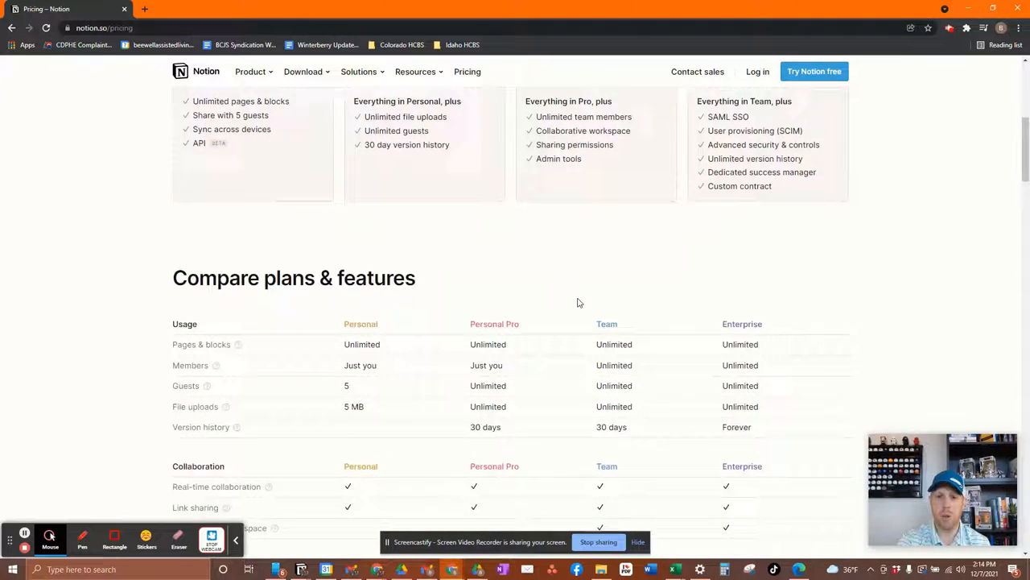
pyautogui.scroll(-3)
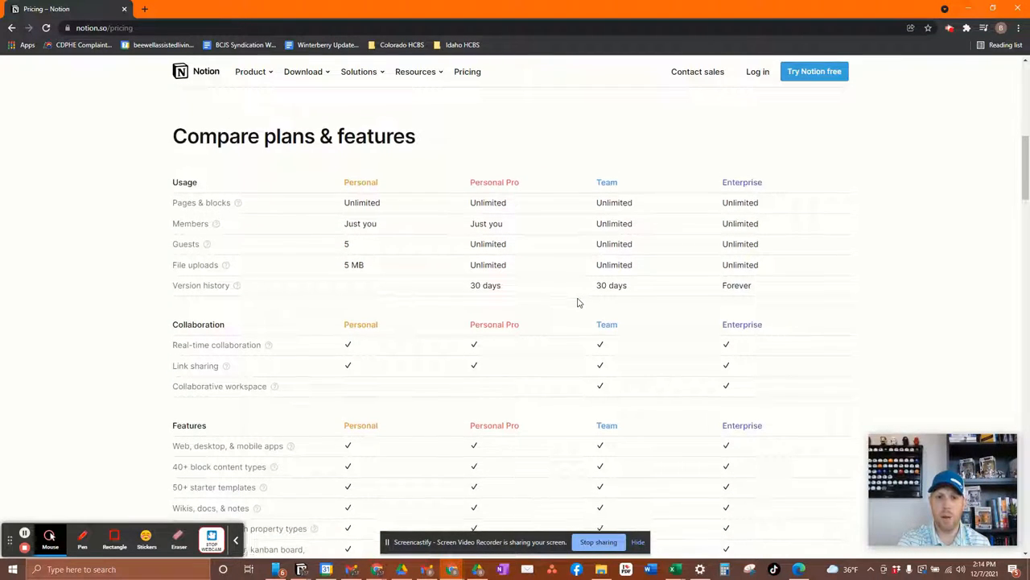
pyautogui.scroll(-3)
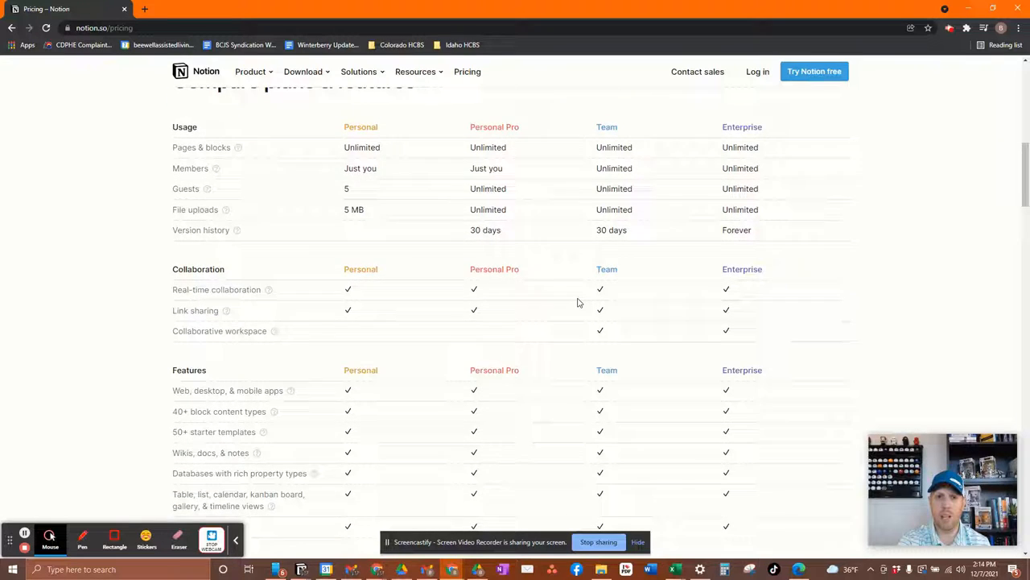
pyautogui.scroll(-3)
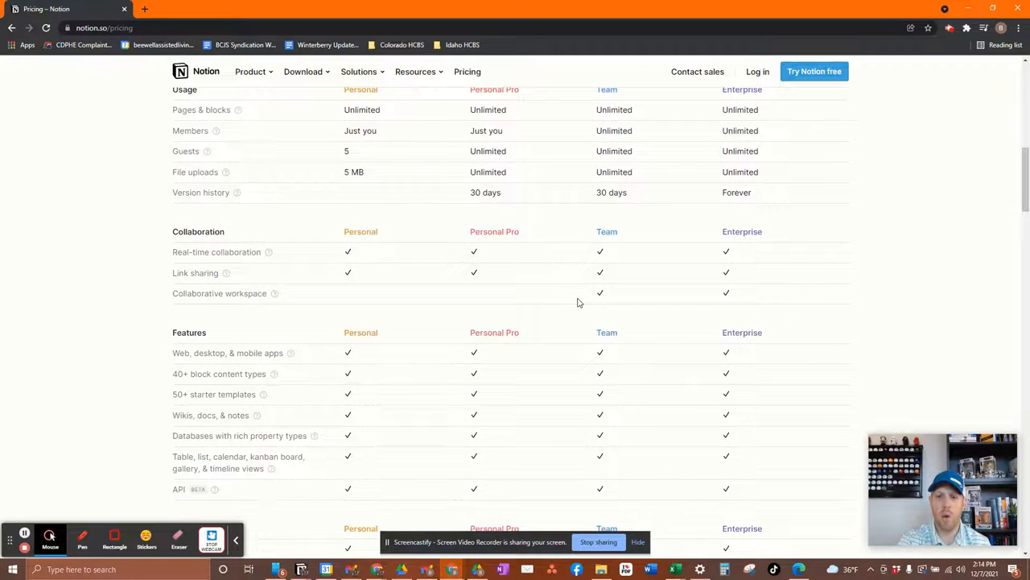
pyautogui.scroll(-3)
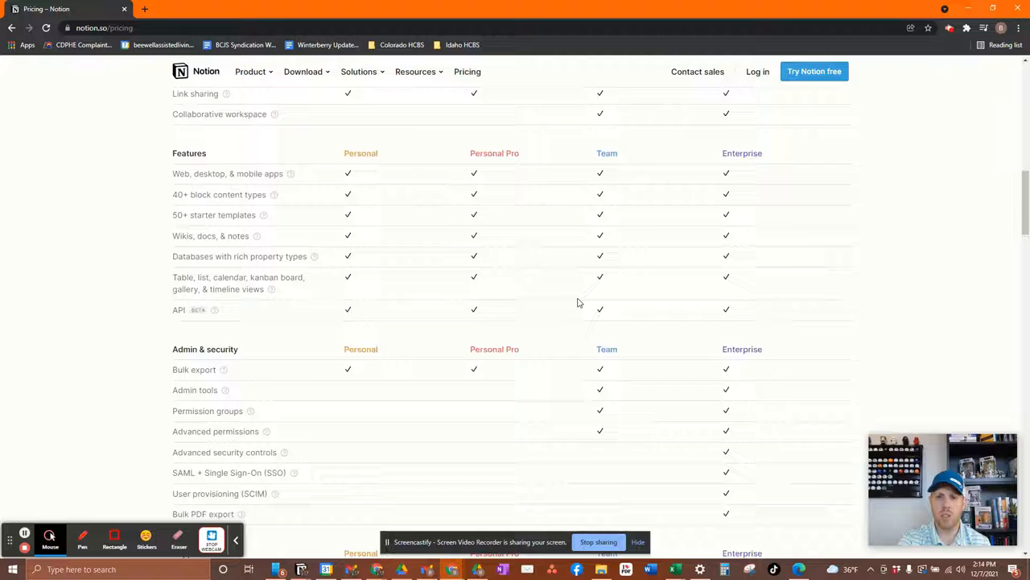
pyautogui.scroll(-3)
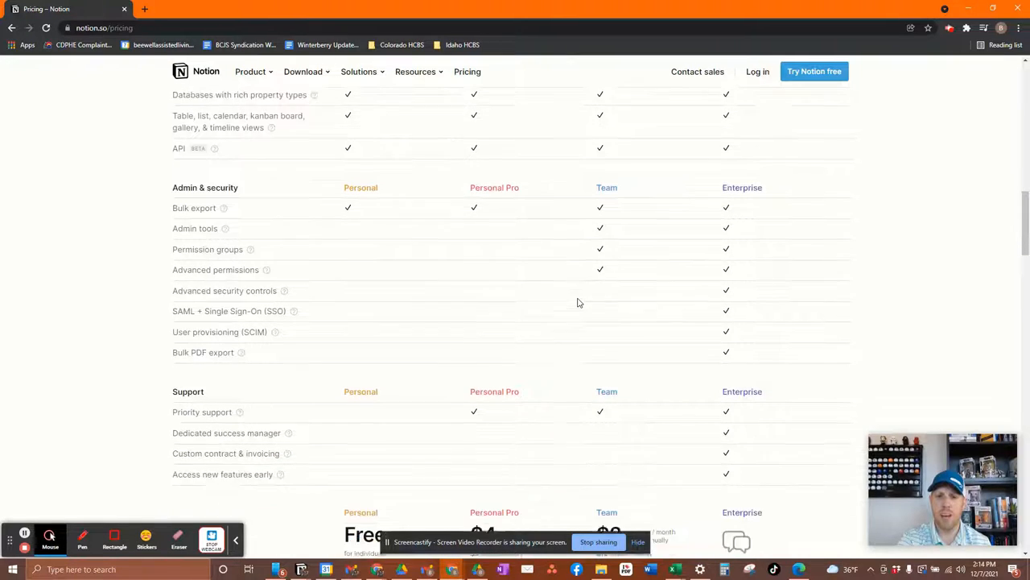
pyautogui.scroll(-3)
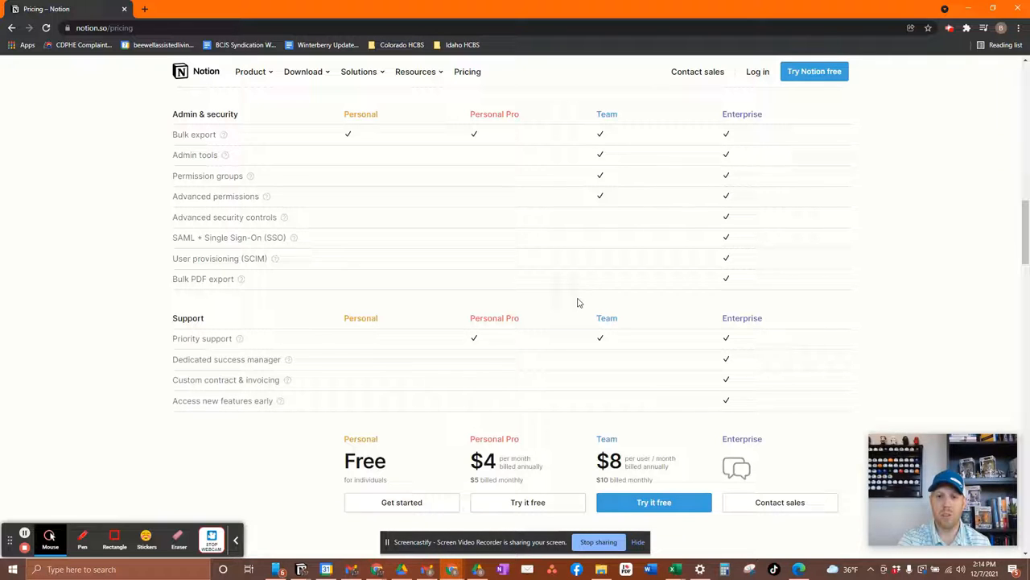
pyautogui.moveTo(450, 274)
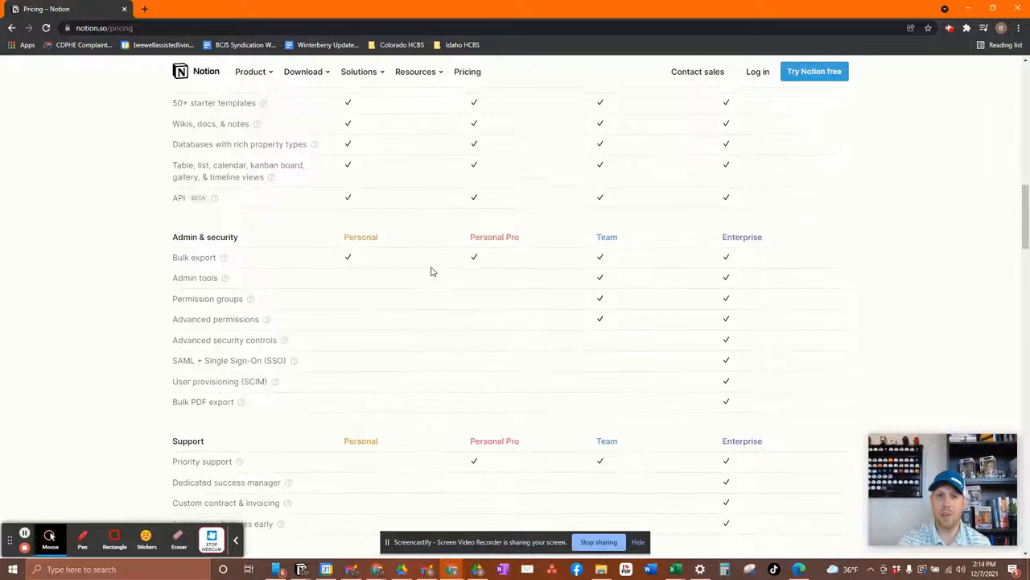
pyautogui.scroll(3)
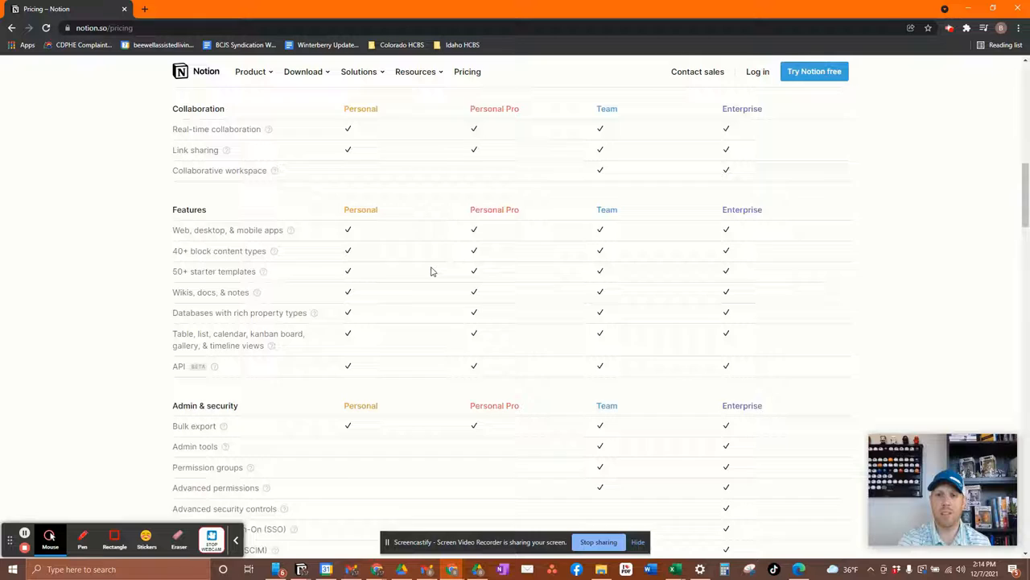
pyautogui.scroll(3)
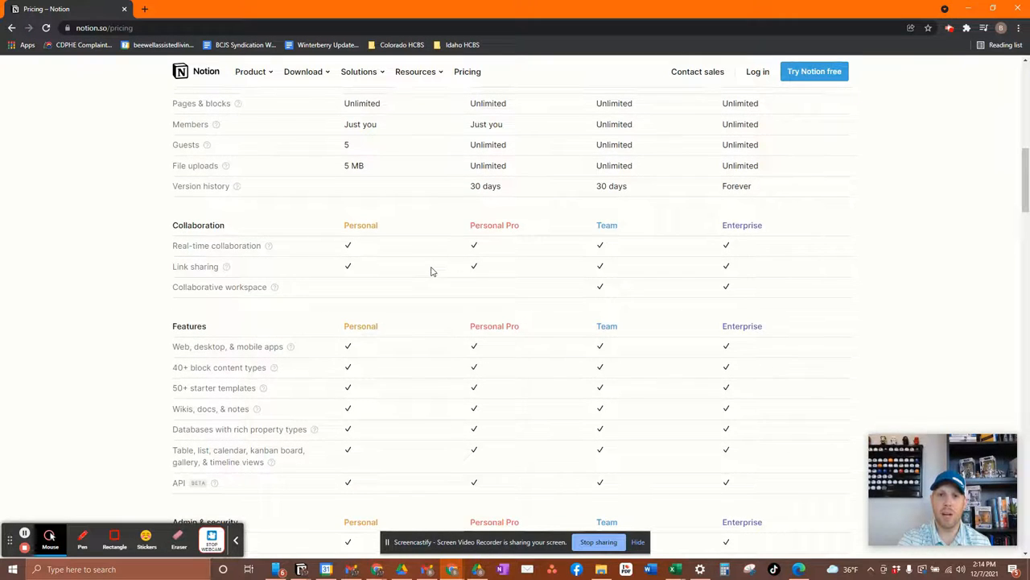